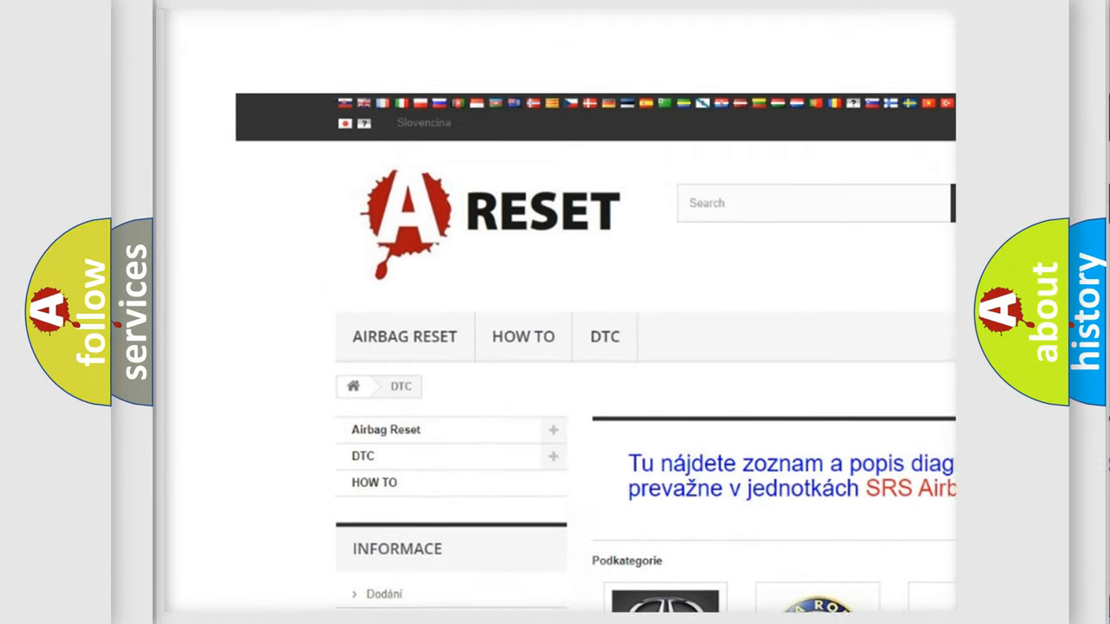
scroll(down, 3)
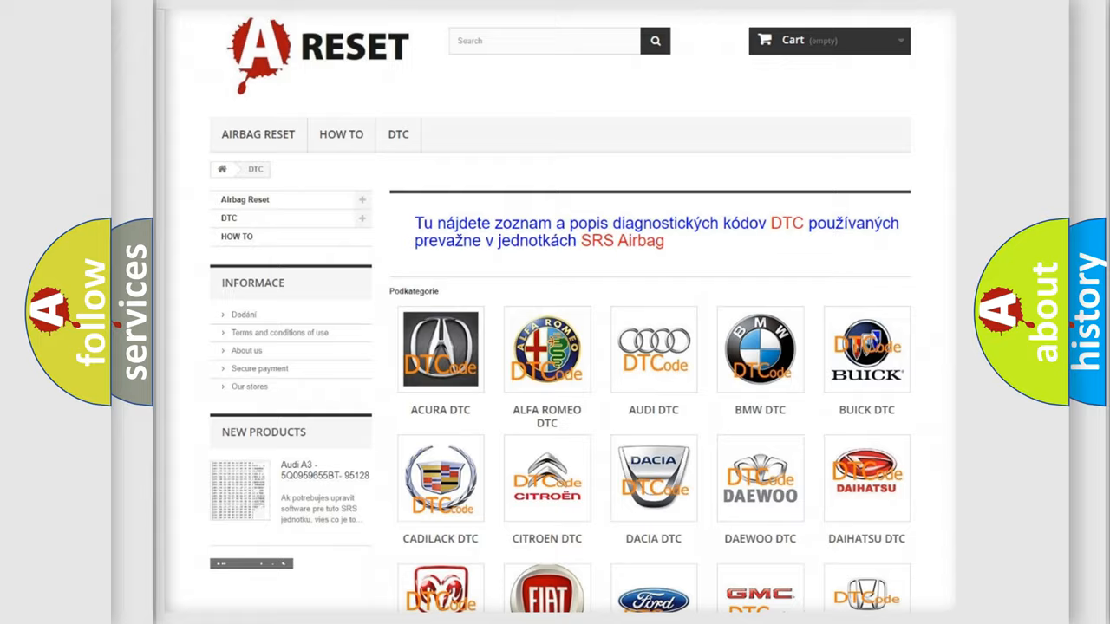
scroll(down, 3)
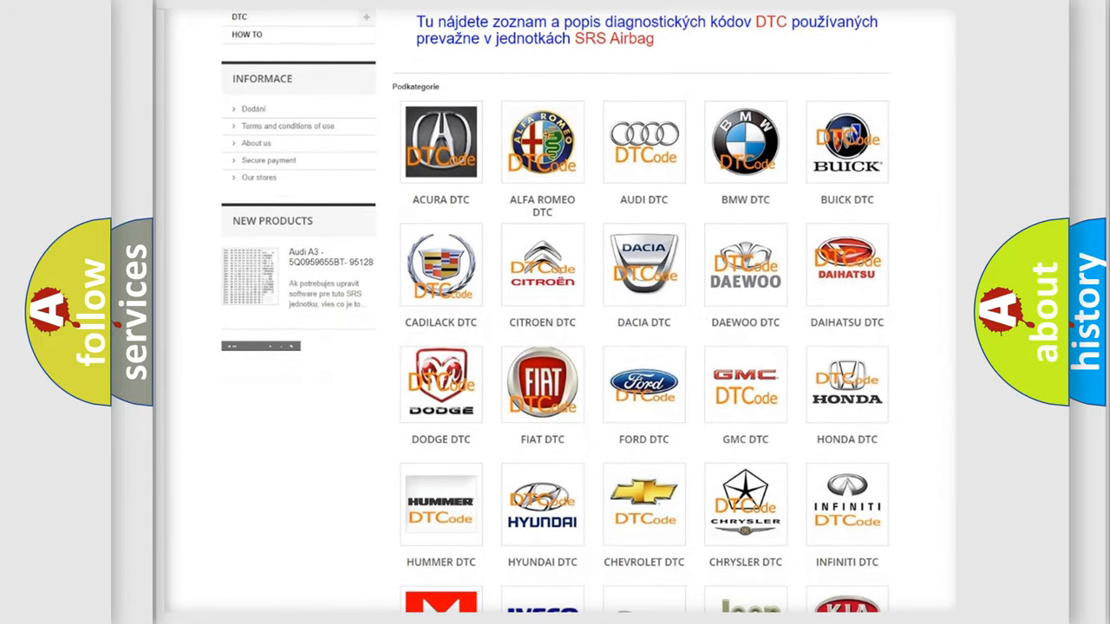
mouse_move(542, 384)
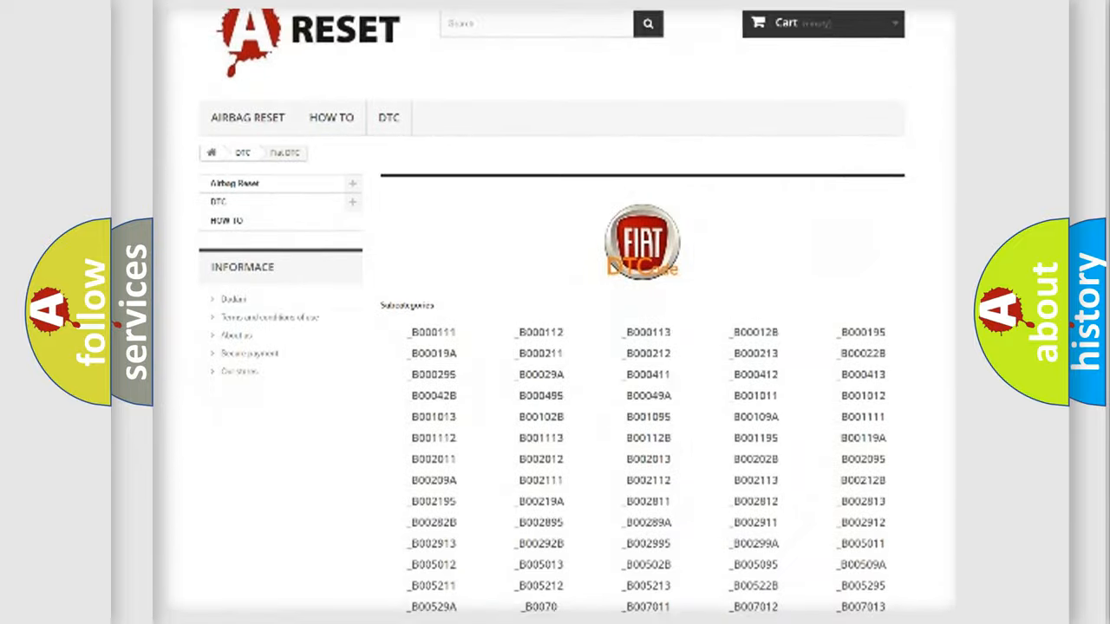
scroll(down, 3)
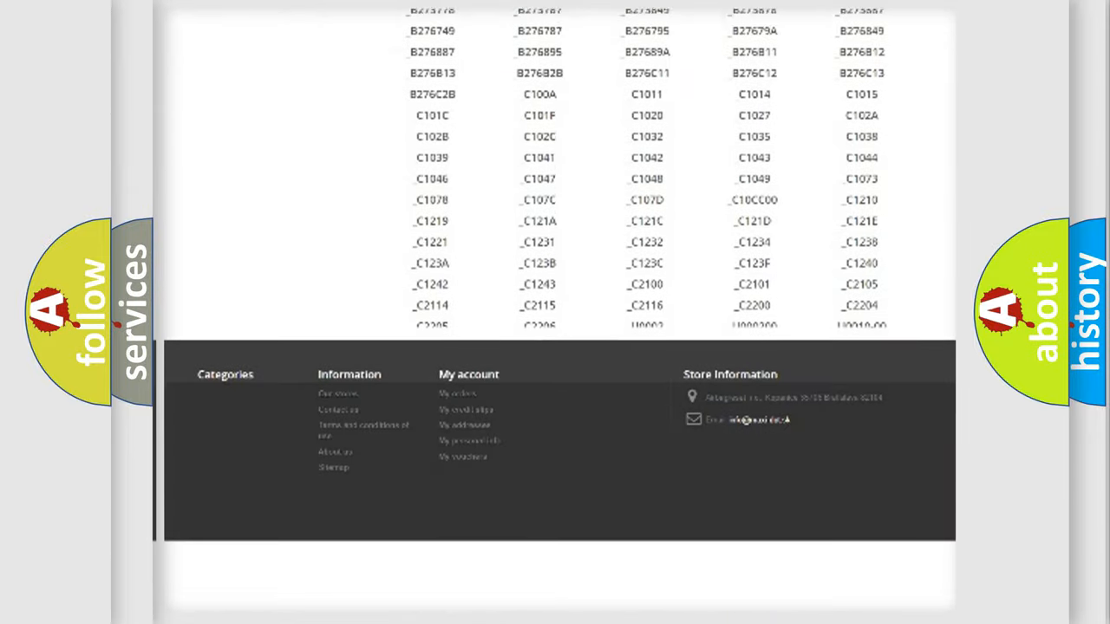